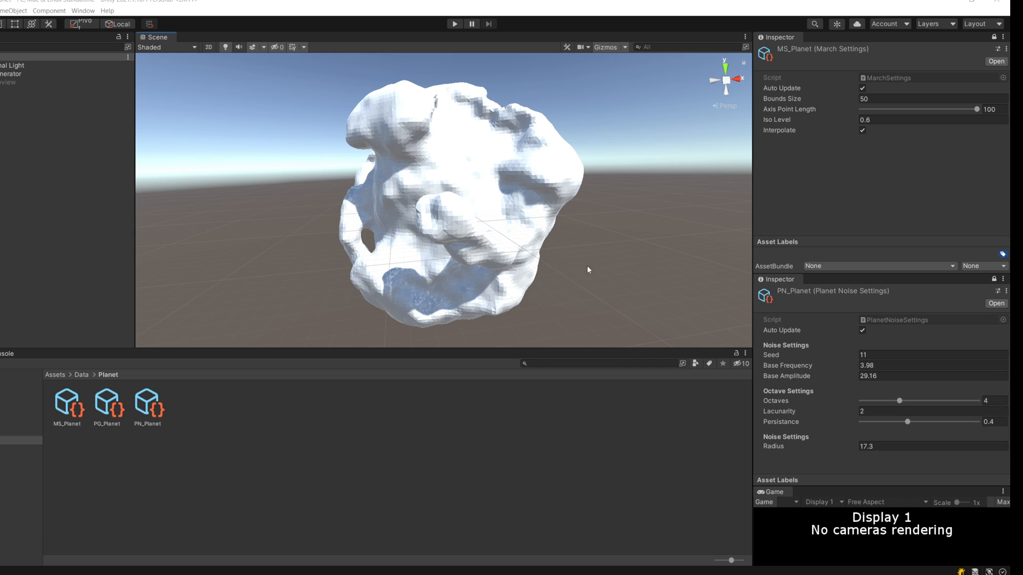
mouse_move(610, 317)
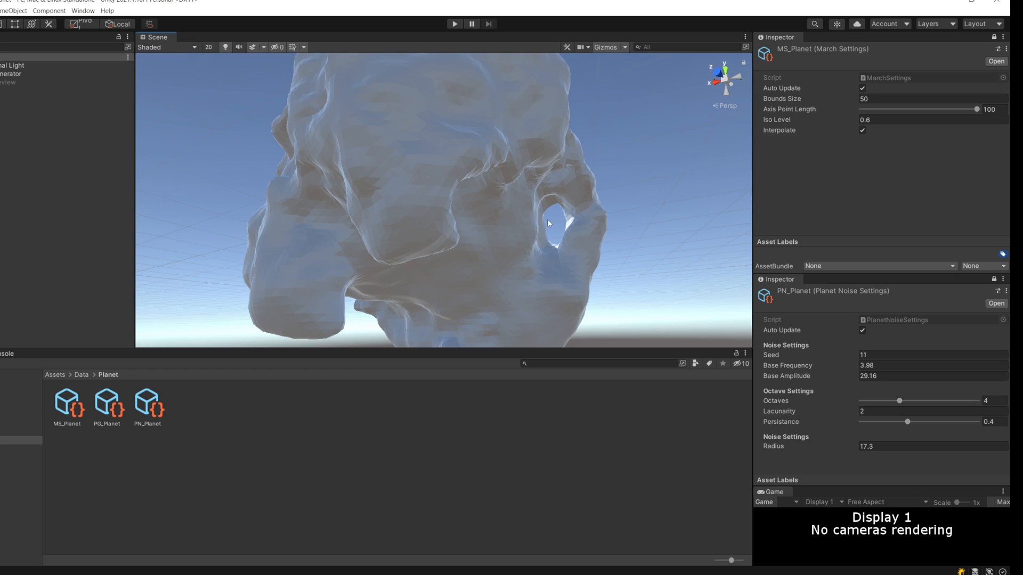
Adjust the PN_Planet noise values (13.21, 14.4, 17.3, 0, 2.2) while viewing the mesh.
left_click_drag(548, 223, 510, 254)
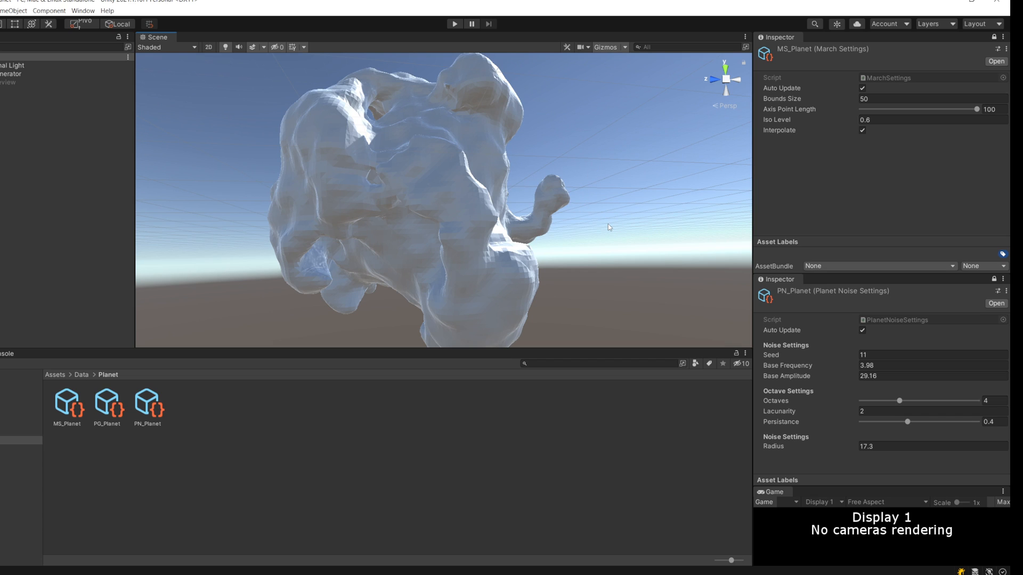
mouse_move(785, 452)
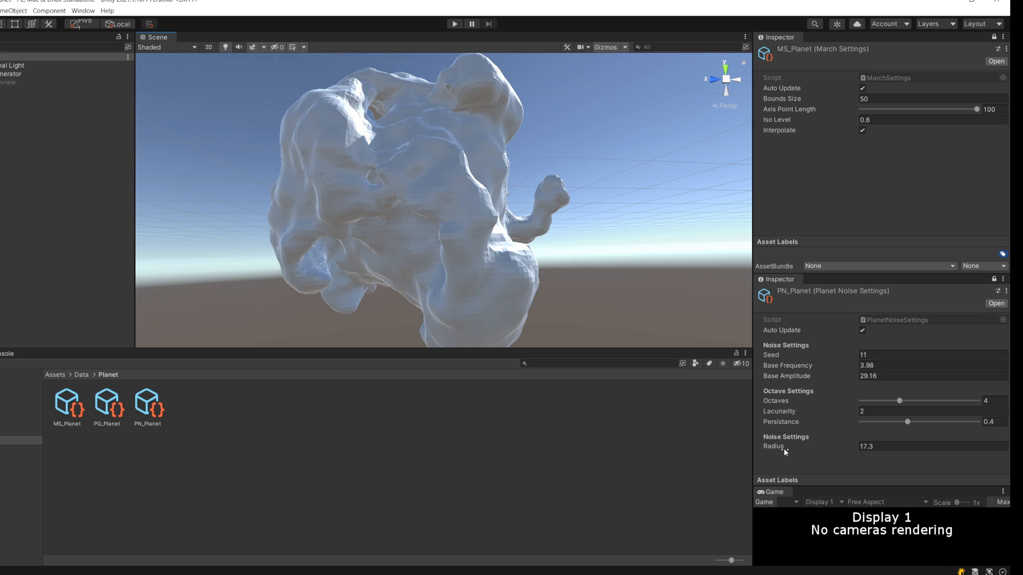
type("13.21")
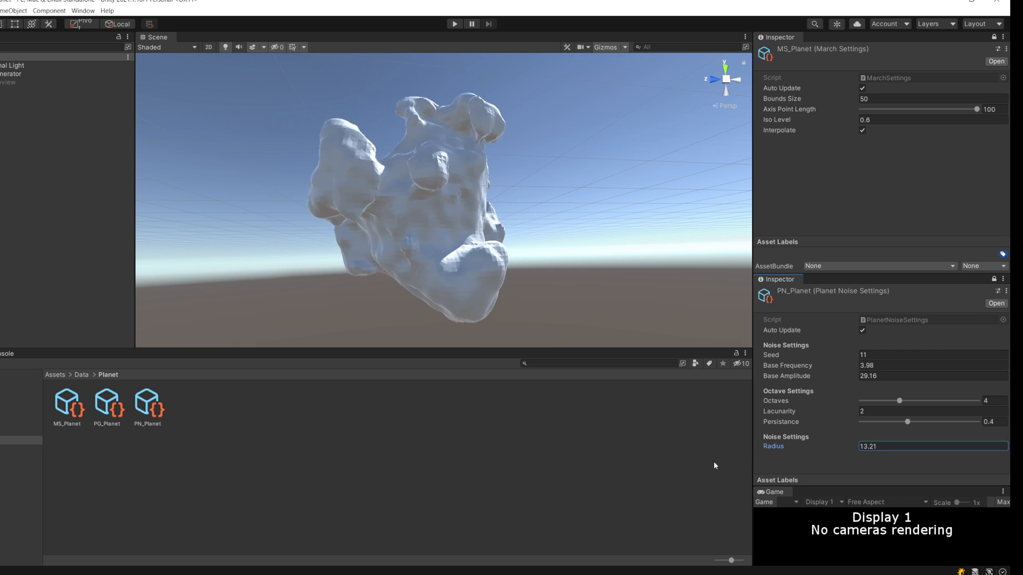
type("14.4")
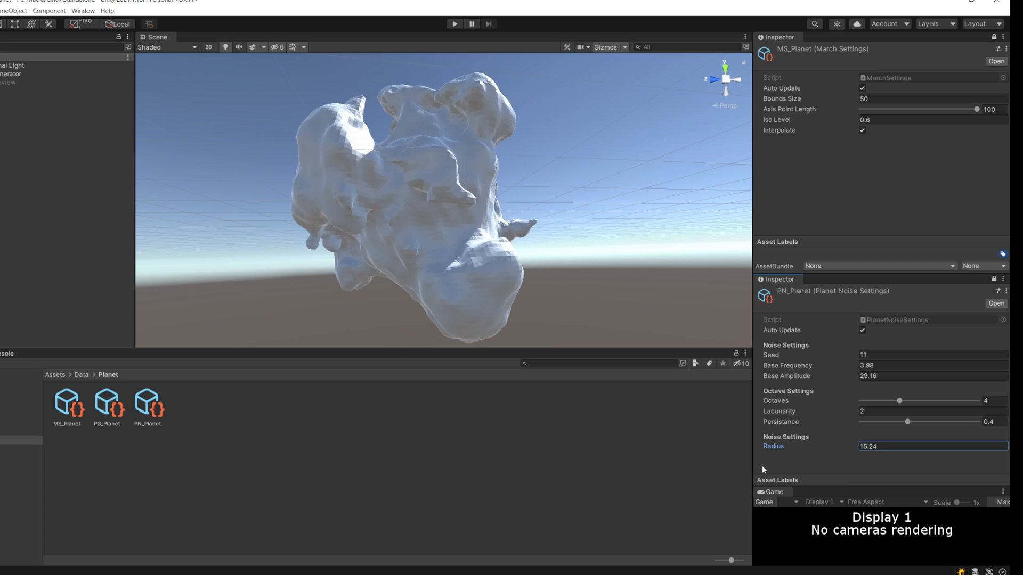
type("17.3")
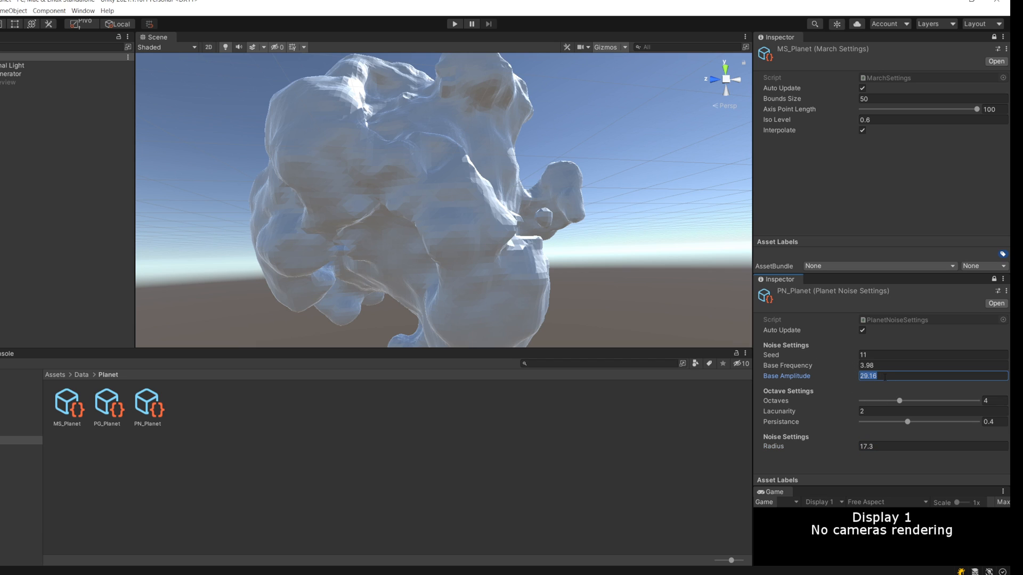
type("0")
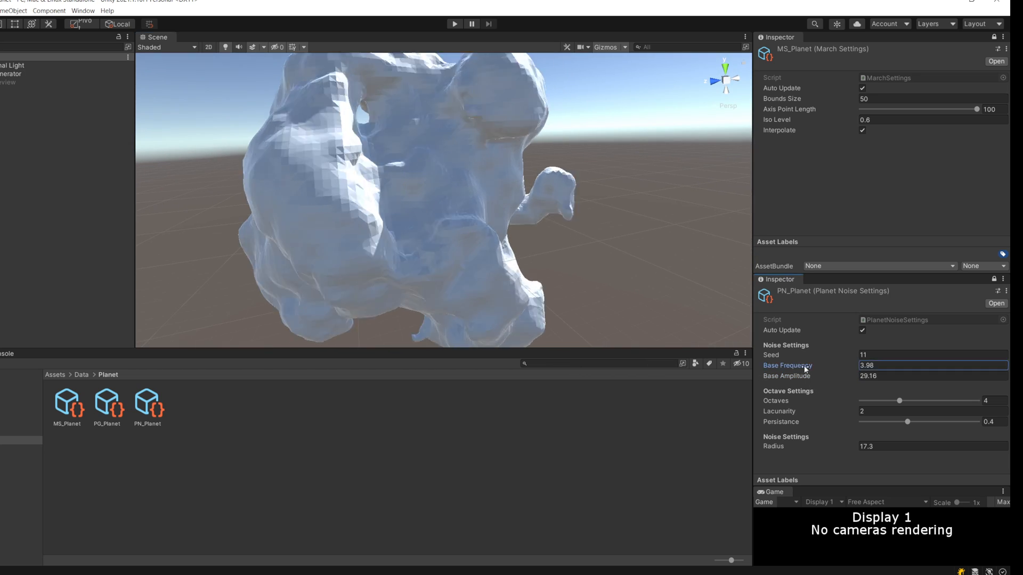
type("2.2")
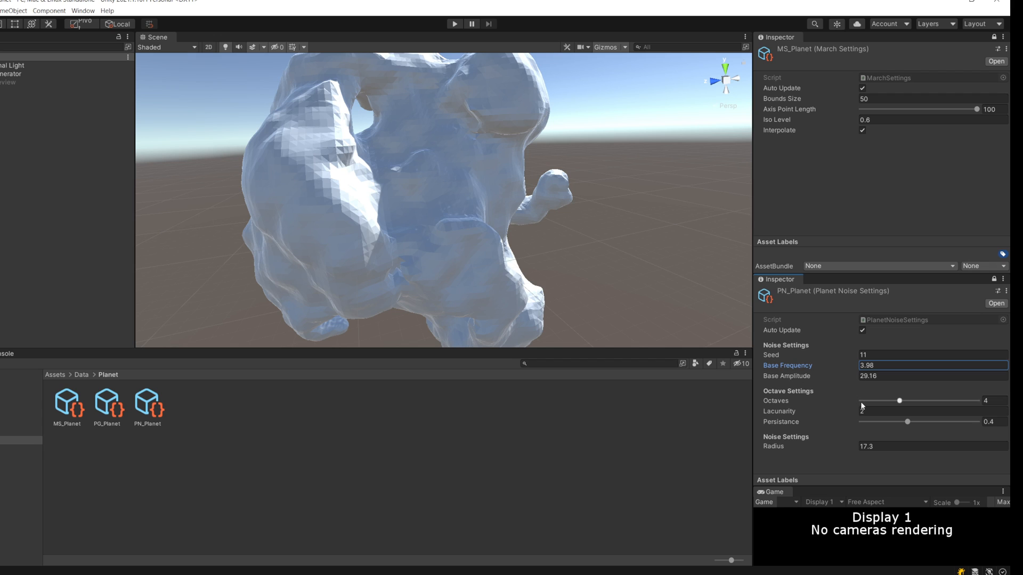
Raise the noise octaves from 4 to 5 and return lacunarity to 2 after trying 5.
left_click_drag(900, 401, 914, 401)
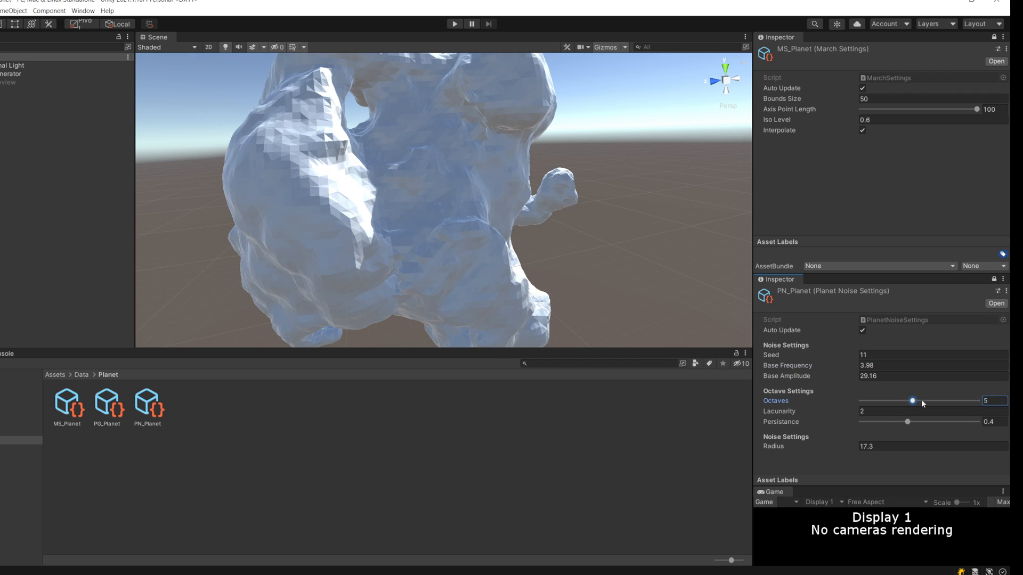
left_click_drag(913, 401, 900, 401)
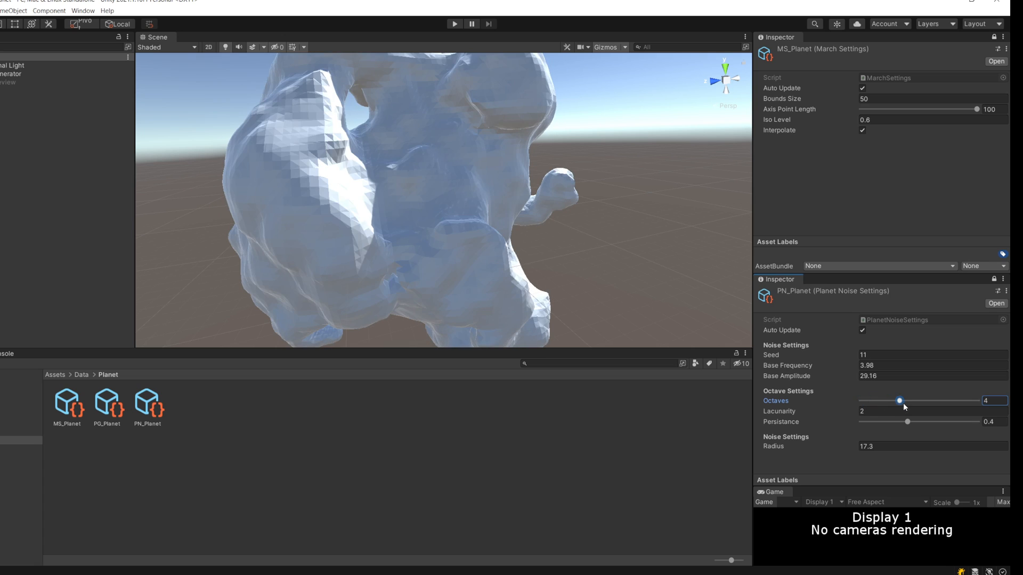
left_click_drag(900, 401, 912, 400)
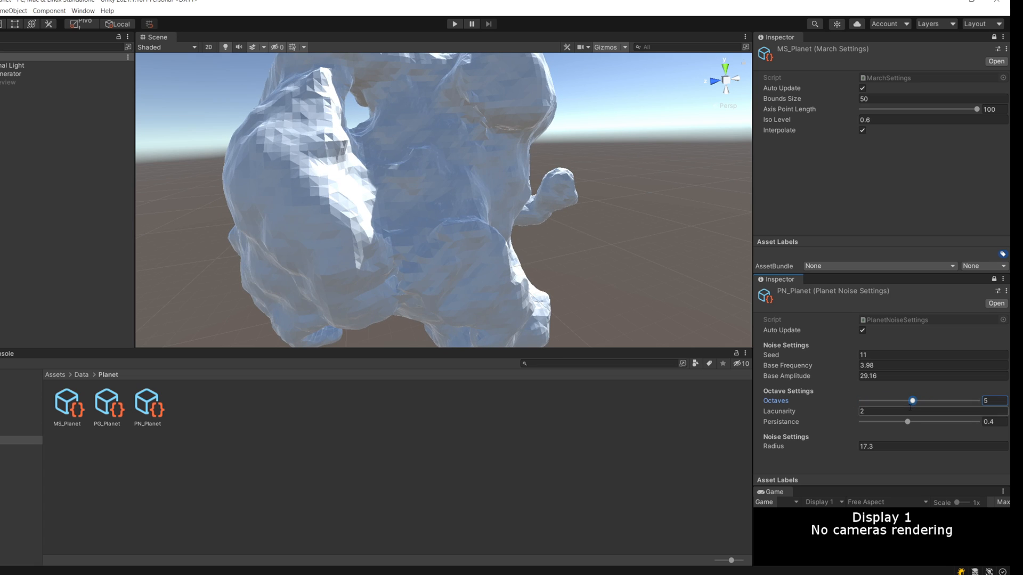
left_click_drag(905, 422, 915, 422)
type("5")
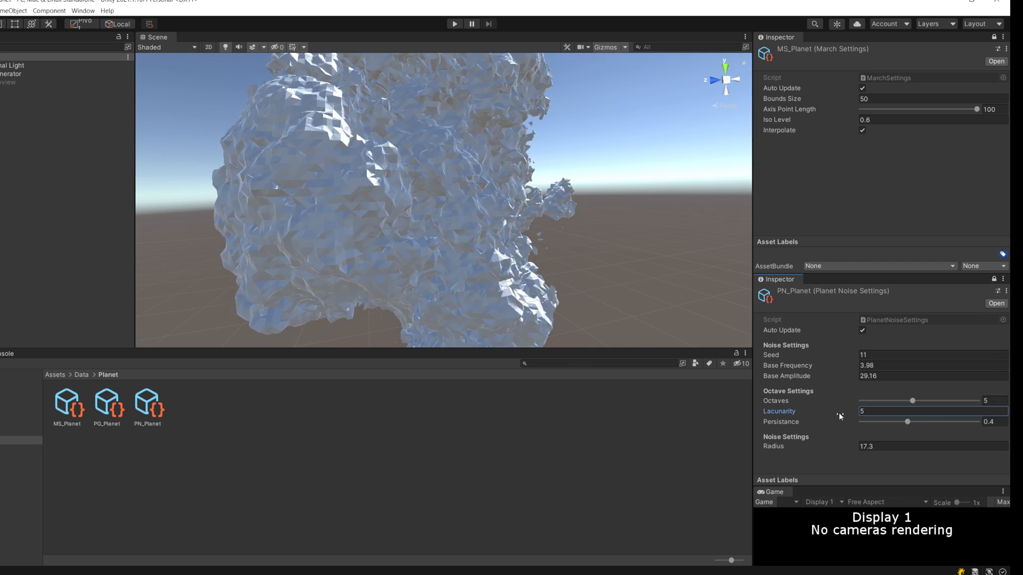
type("2")
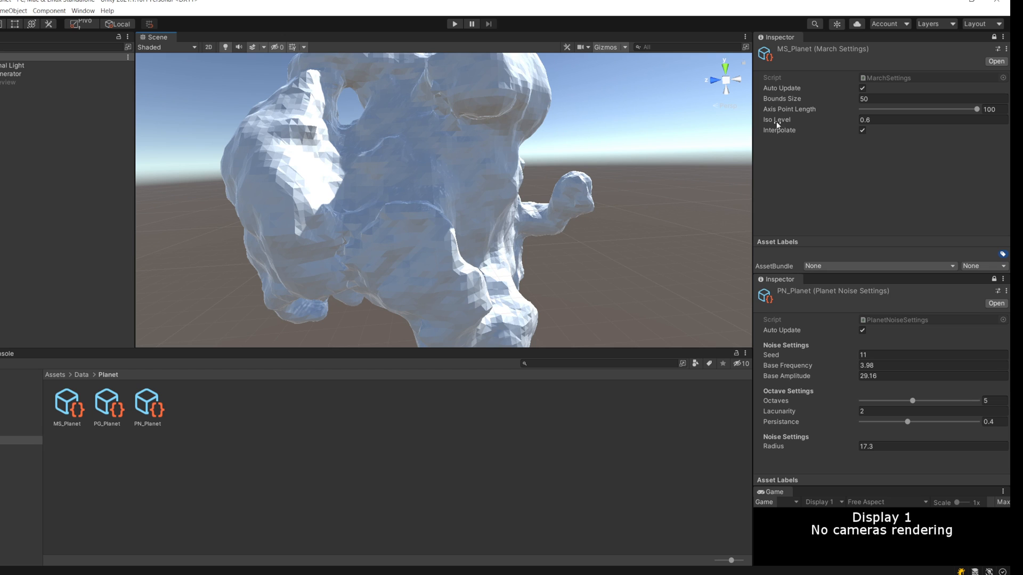
type("0.33")
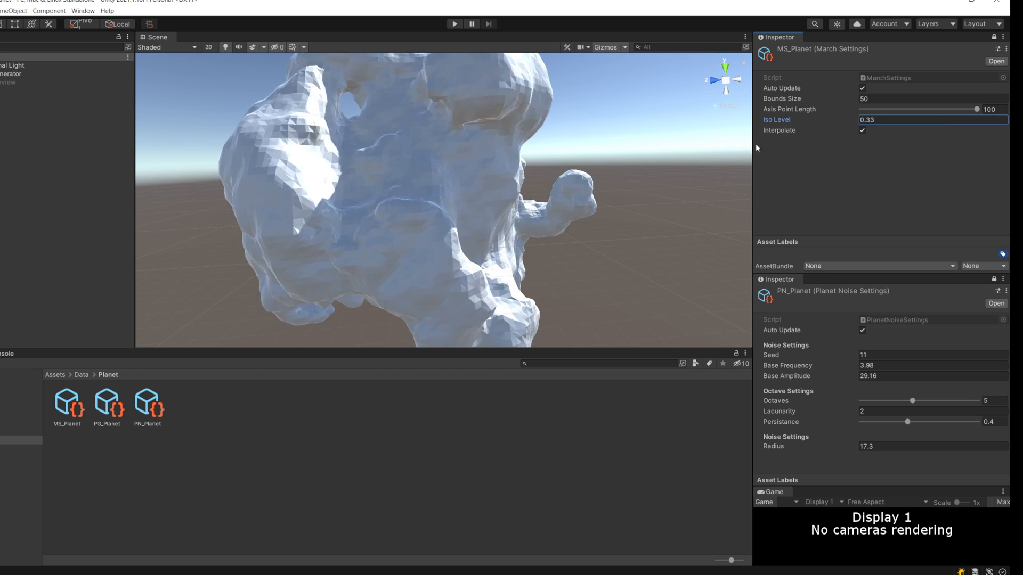
type("2.52")
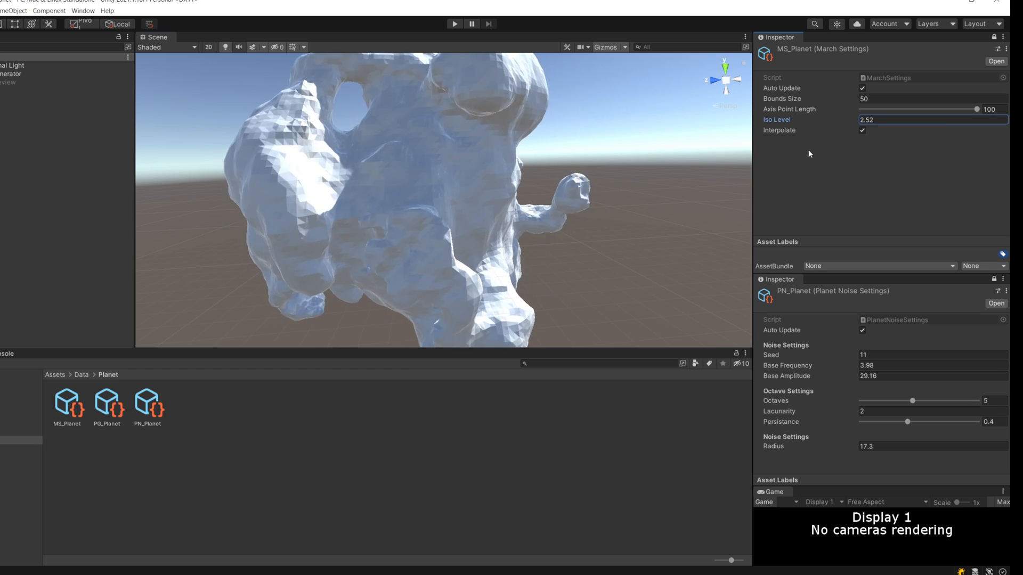
type("0.41")
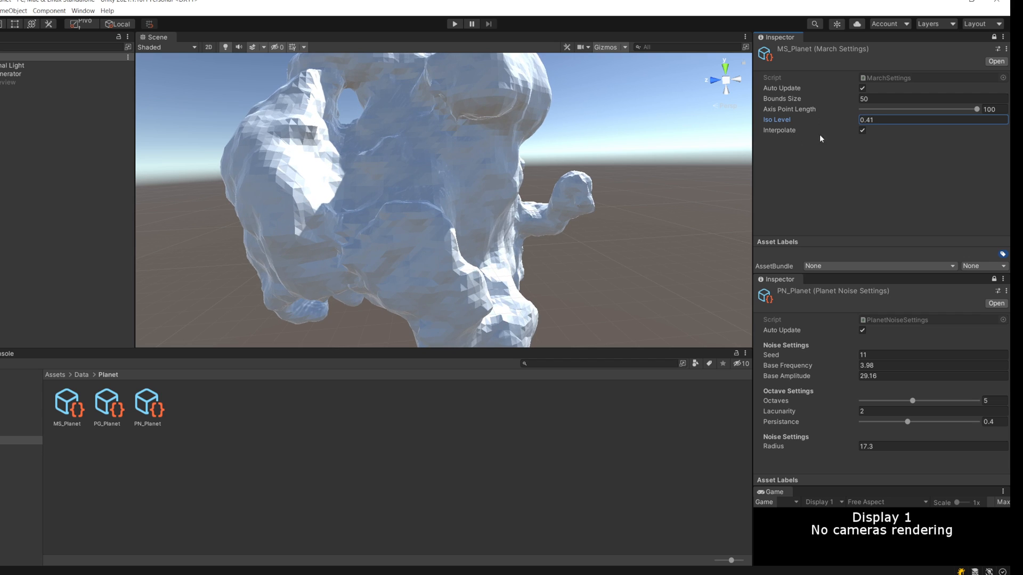
mouse_move(500, 232)
type("0.6")
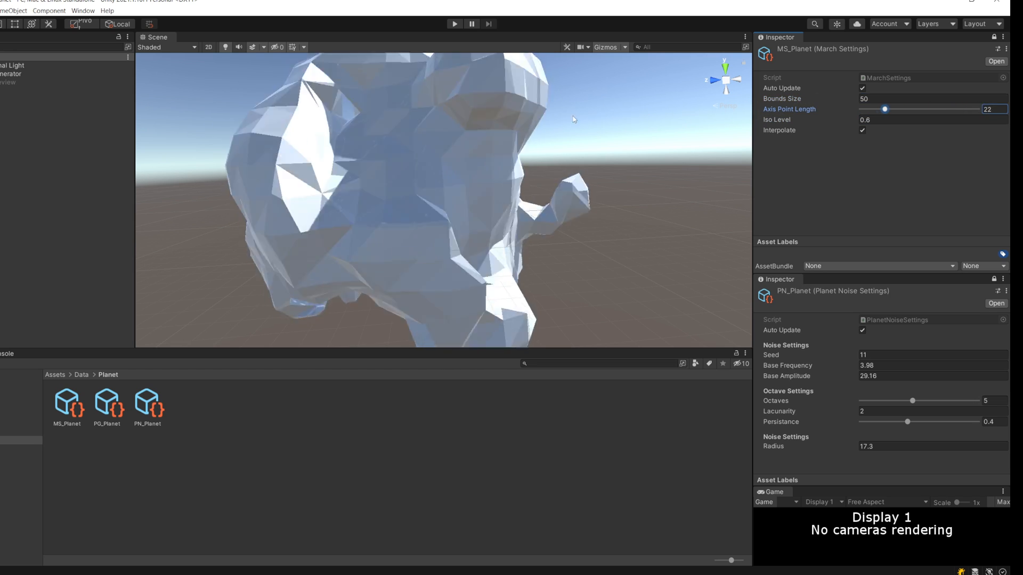
left_click_drag(897, 110, 857, 109)
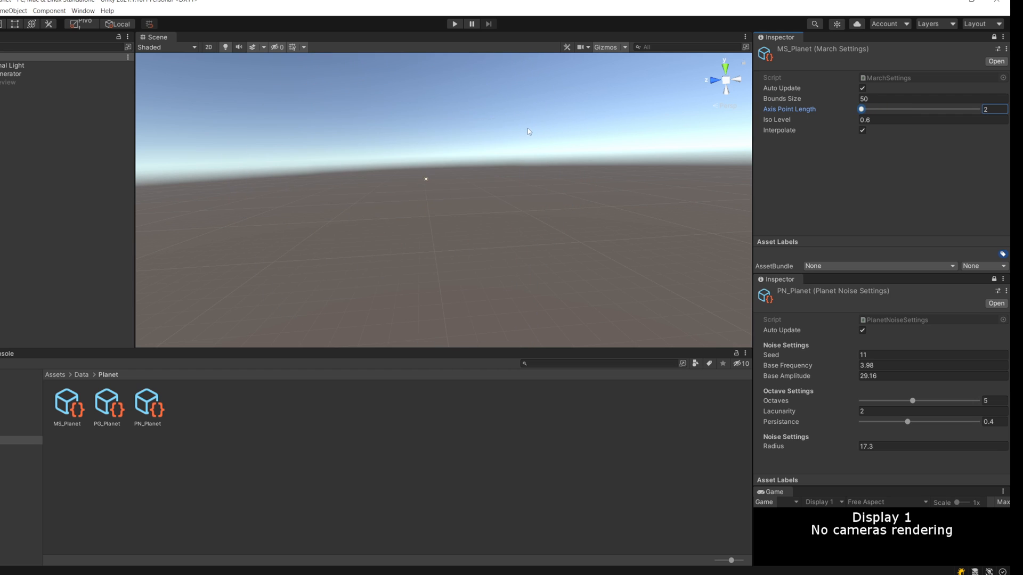
left_click_drag(861, 109, 977, 109)
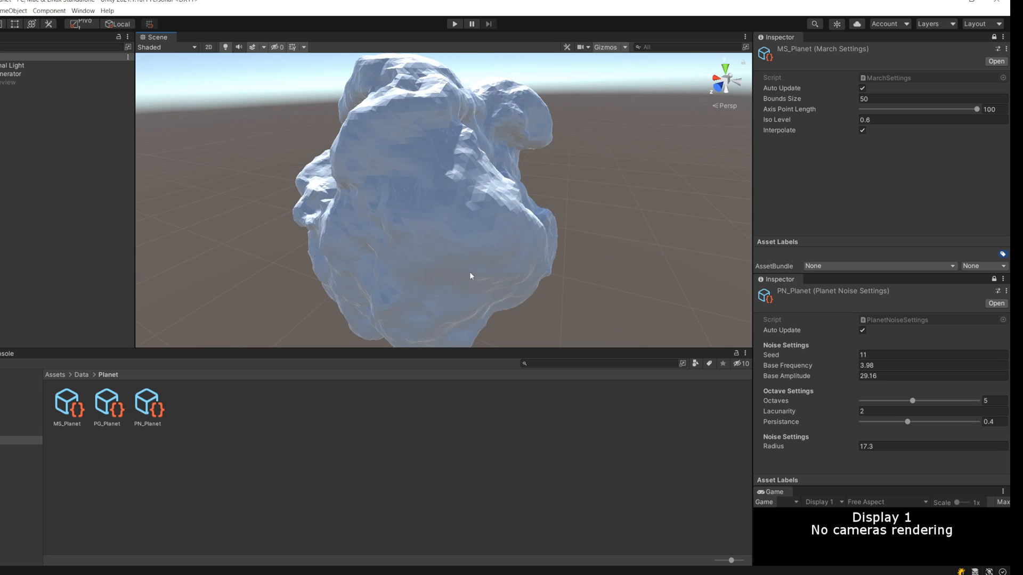
Orbit the Scene view around the planet mesh.
left_click_drag(470, 276, 572, 270)
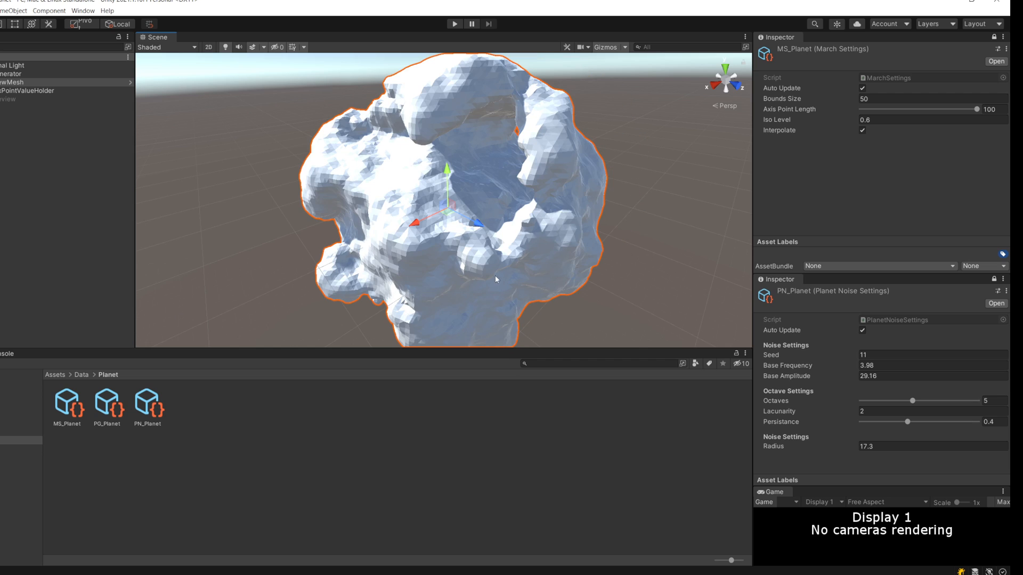
mouse_move(534, 286)
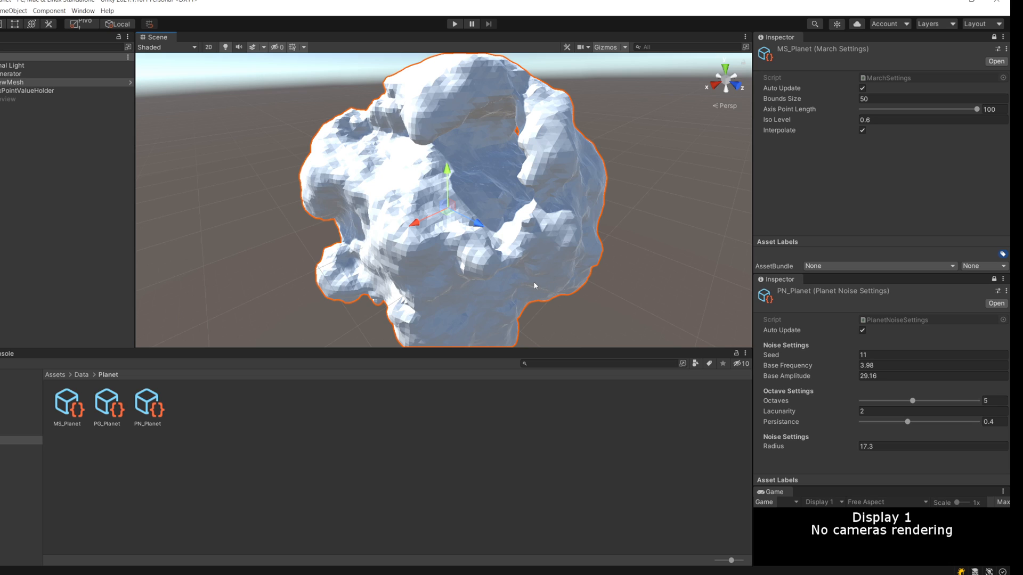
mouse_move(430, 225)
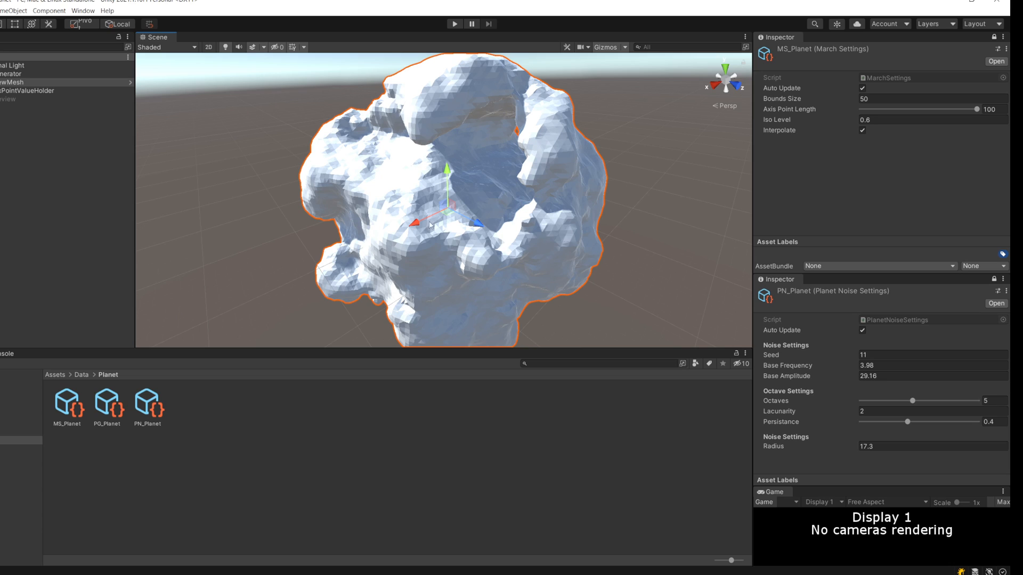
mouse_move(583, 261)
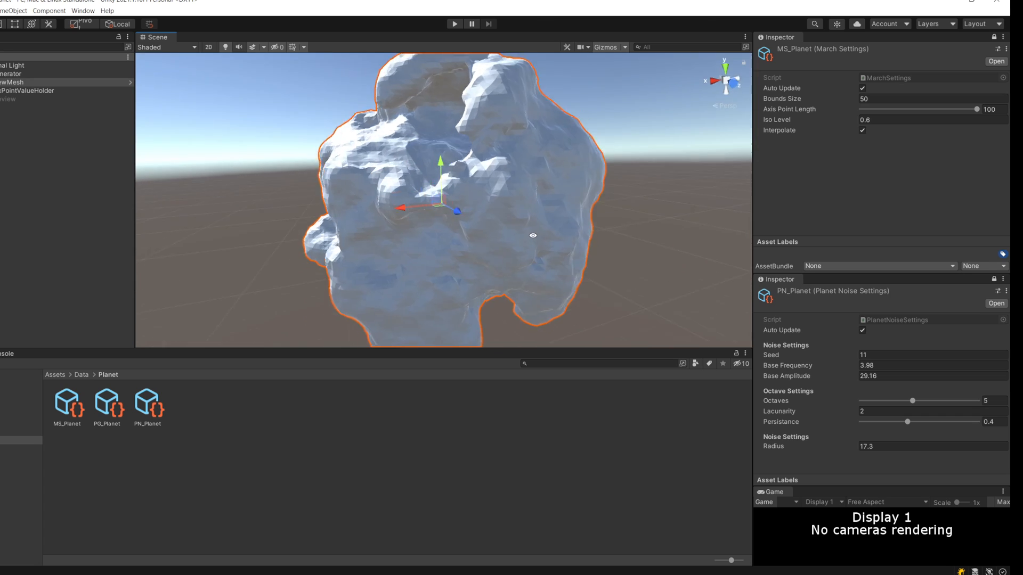
left_click_drag(443, 197, 339, 169)
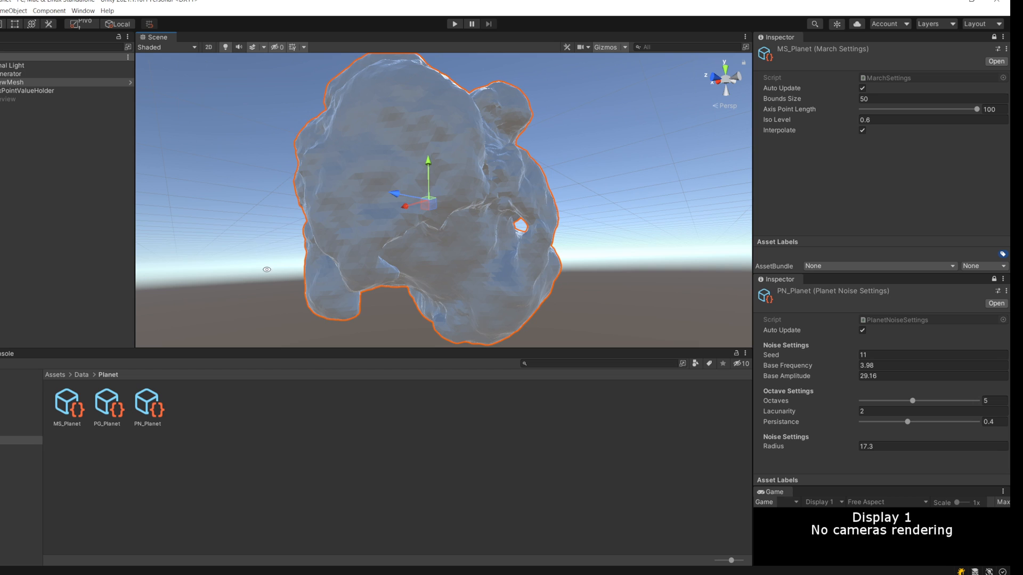
left_click_drag(424, 196, 470, 150)
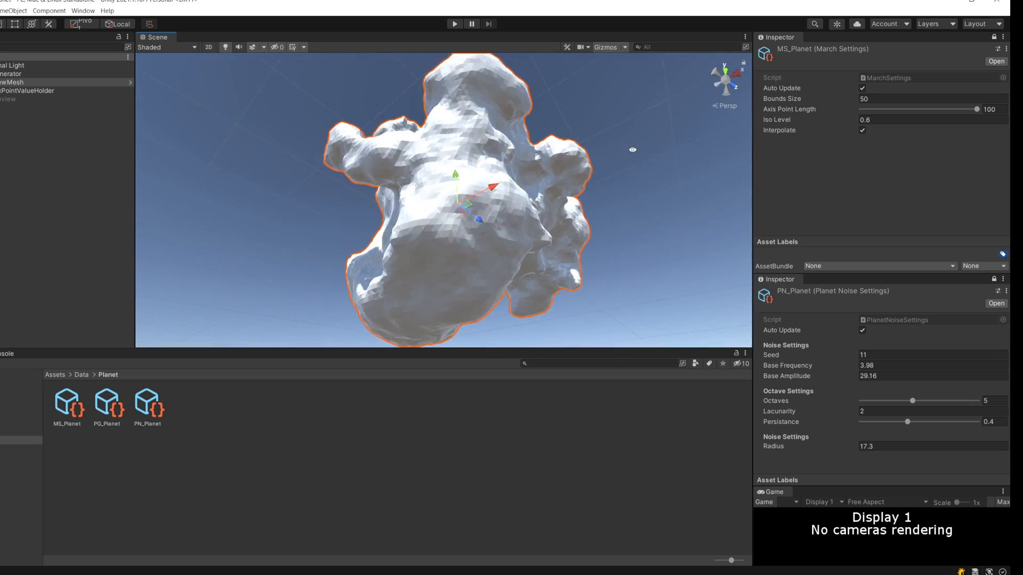